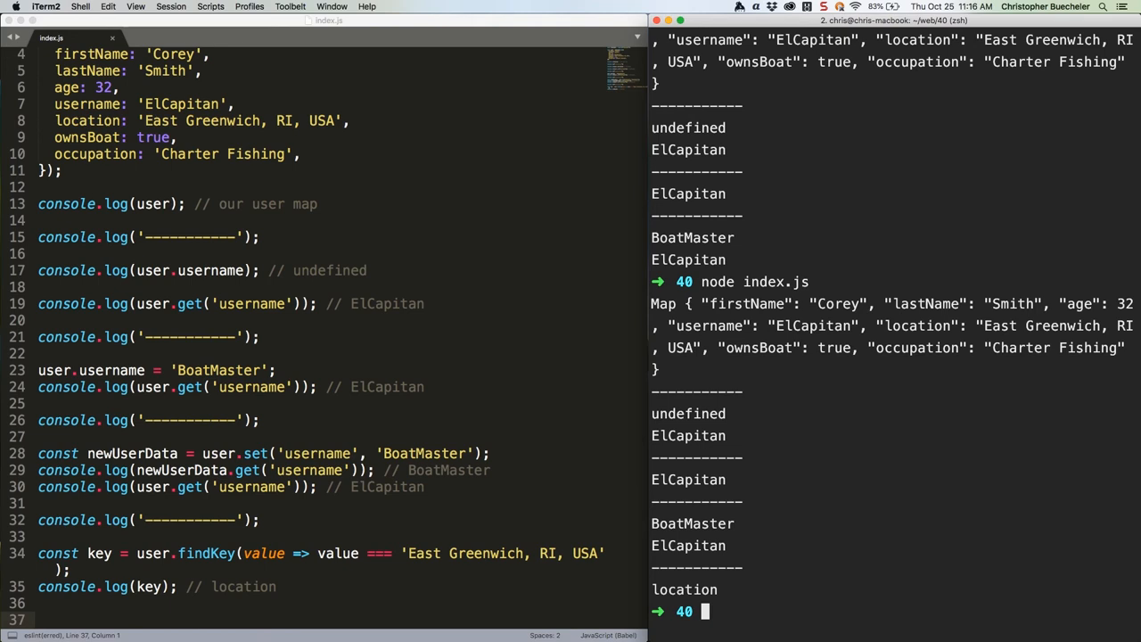
mouse_move(1024, 416)
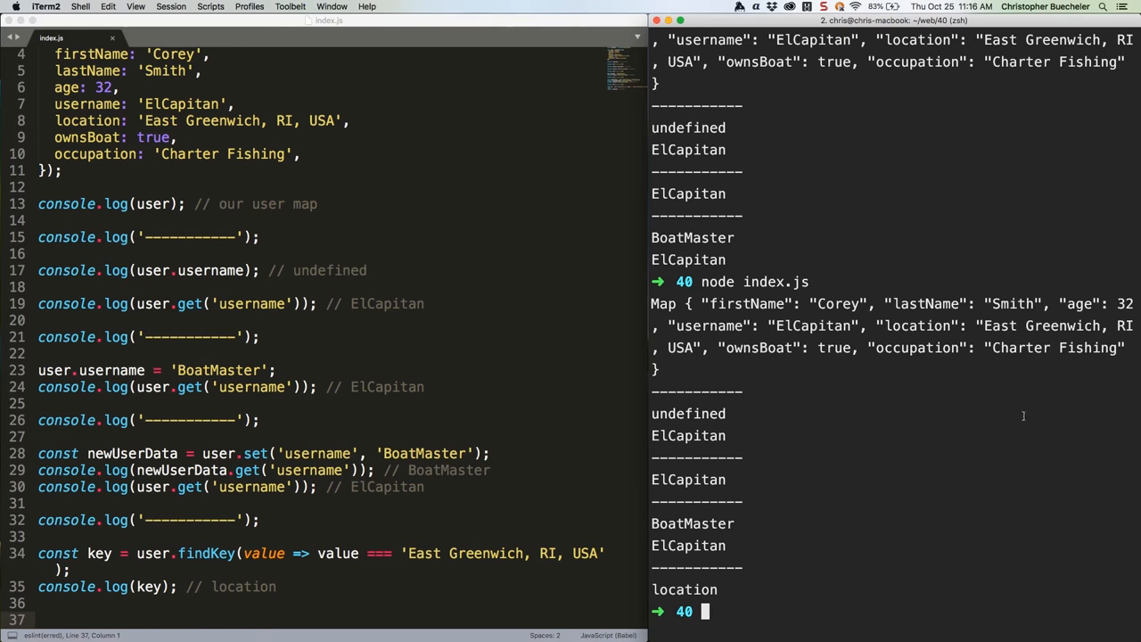